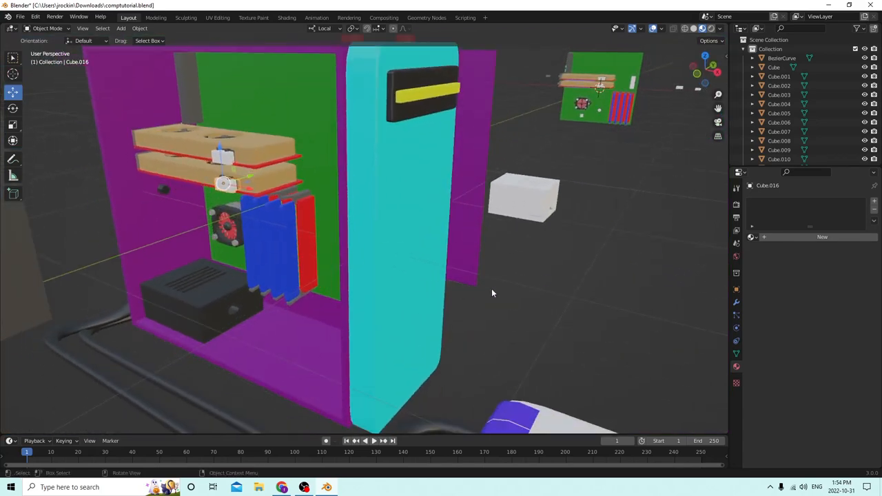
# Orbit into the case interior and add a second Bezier curve near the power supply.
pyautogui.moveTo(492, 293); pyautogui.dragTo(568, 293)
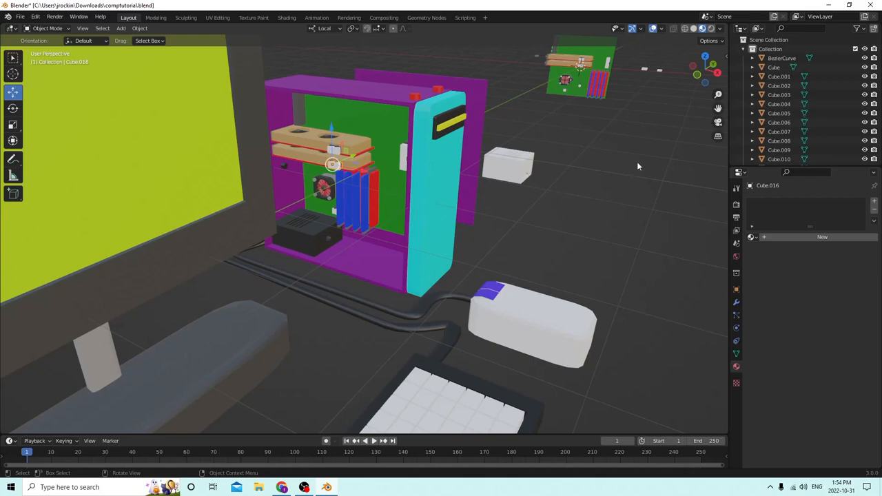
pyautogui.moveTo(638, 175)
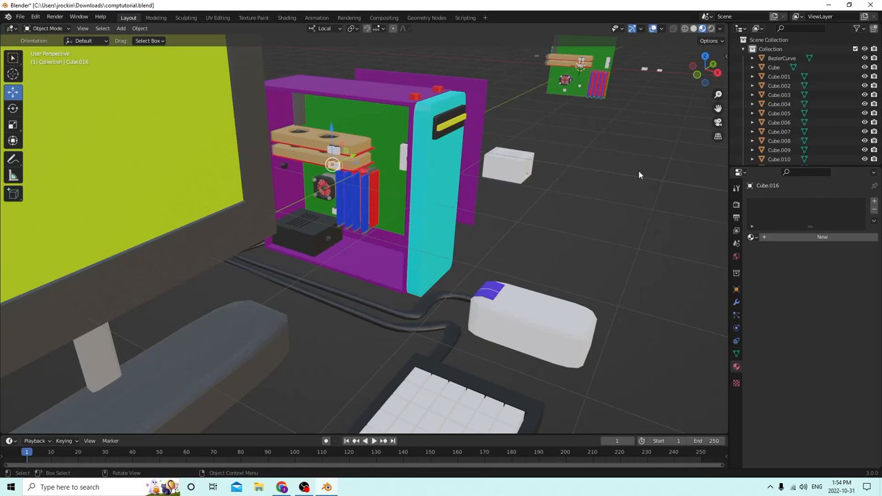
pyautogui.moveTo(86, 353)
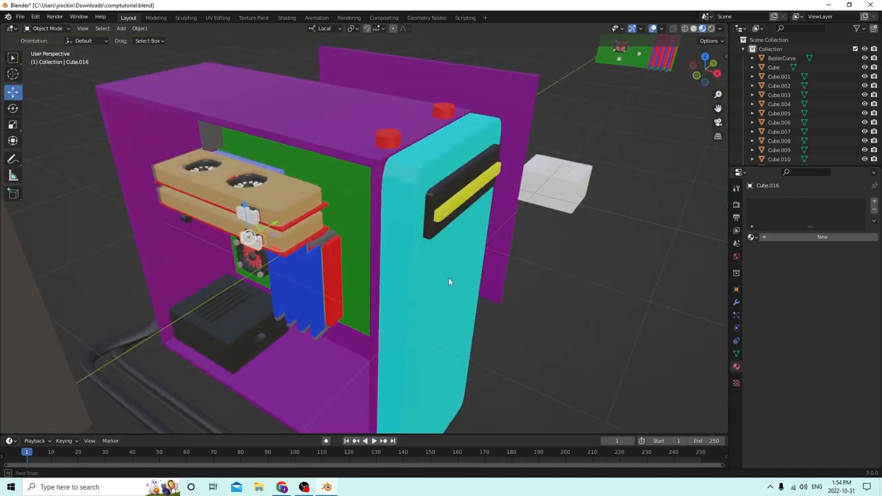
pyautogui.moveTo(448, 281); pyautogui.dragTo(440, 286)
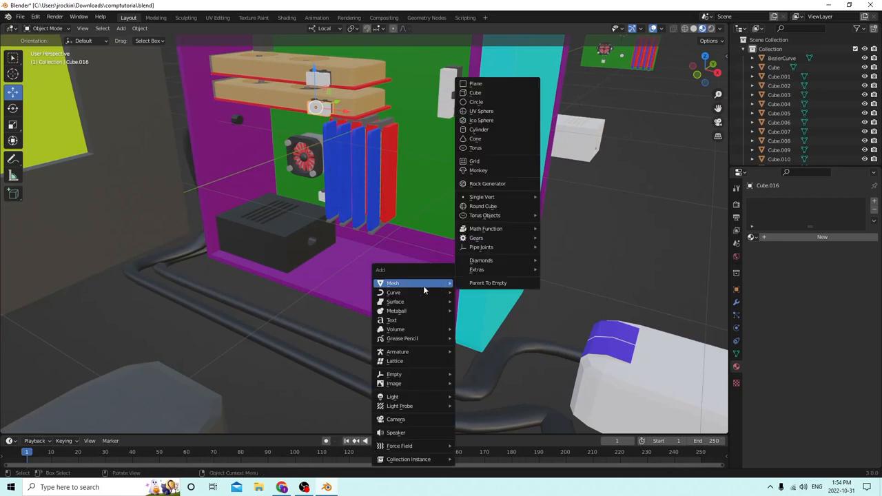
pyautogui.moveTo(441, 283)
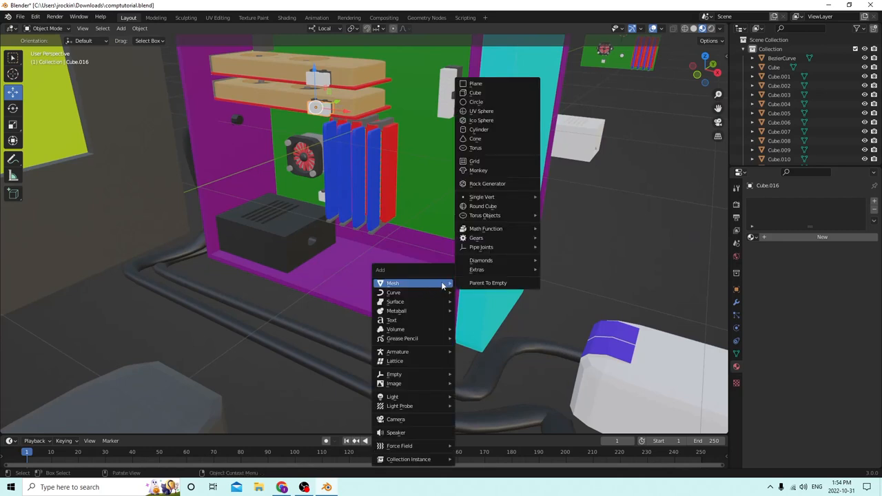
pyautogui.moveTo(476, 101)
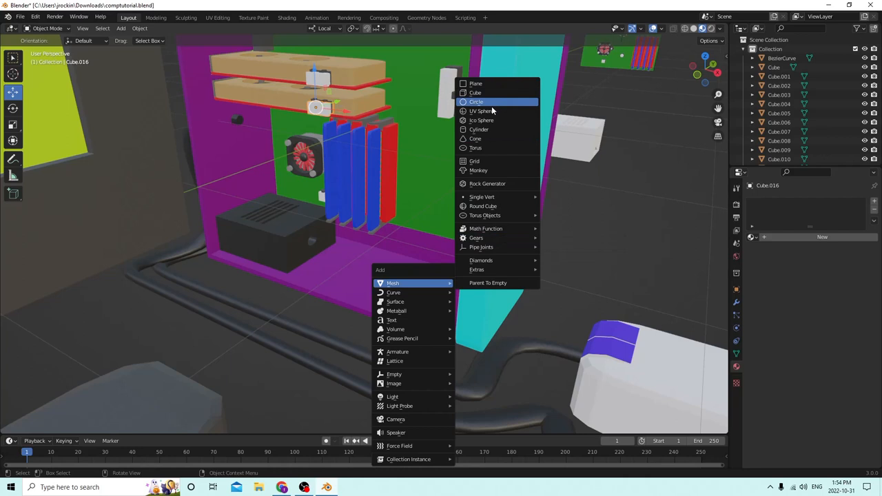
pyautogui.moveTo(481, 120)
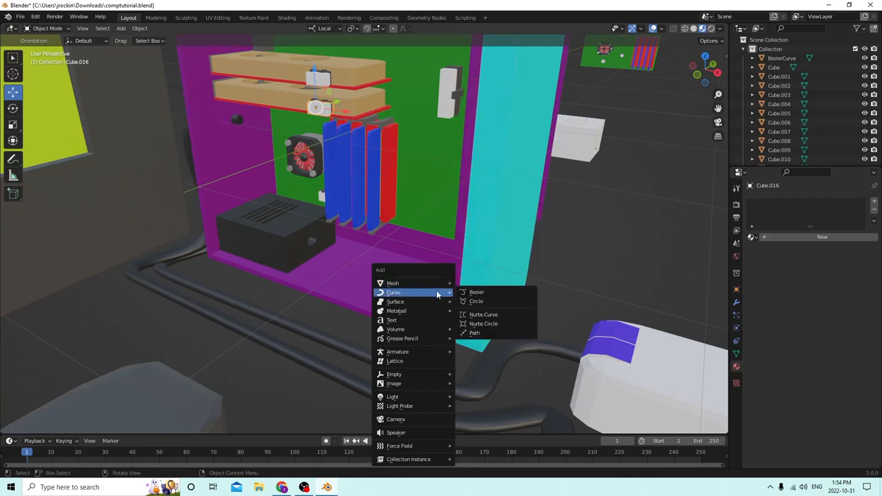
pyautogui.click(476, 291)
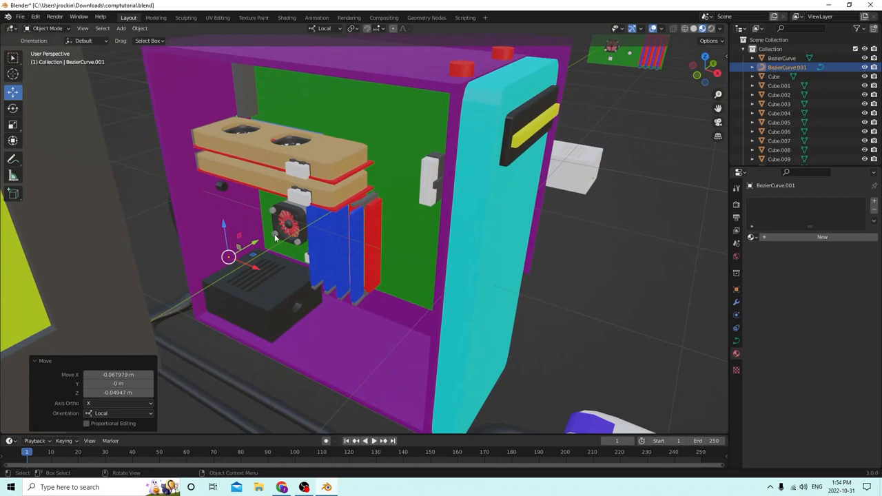
# Move the new Bezier curve down against the PSU beside its small connector block.
pyautogui.moveTo(228, 257); pyautogui.dragTo(365, 312)
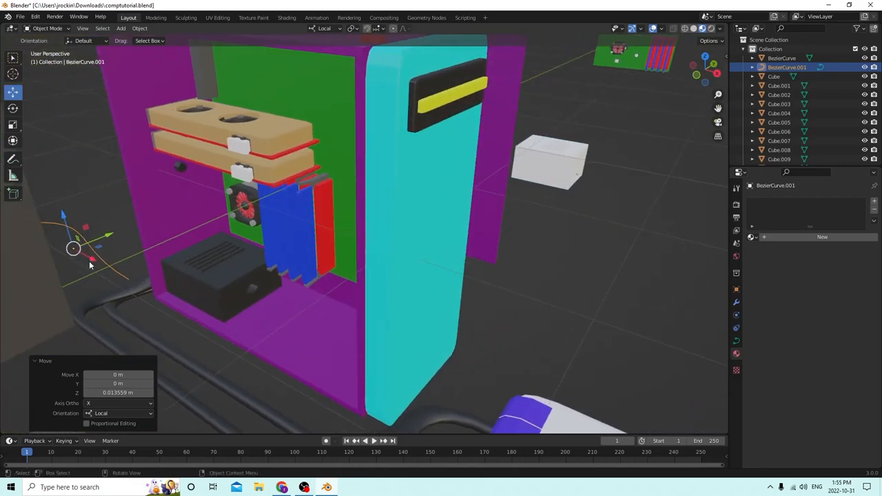
pyautogui.moveTo(74, 248); pyautogui.dragTo(225, 334)
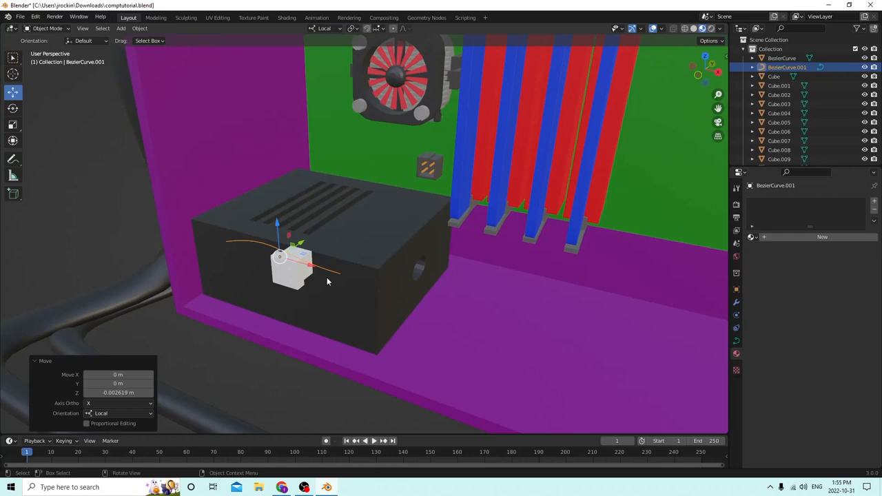
pyautogui.moveTo(279, 258); pyautogui.dragTo(327, 269)
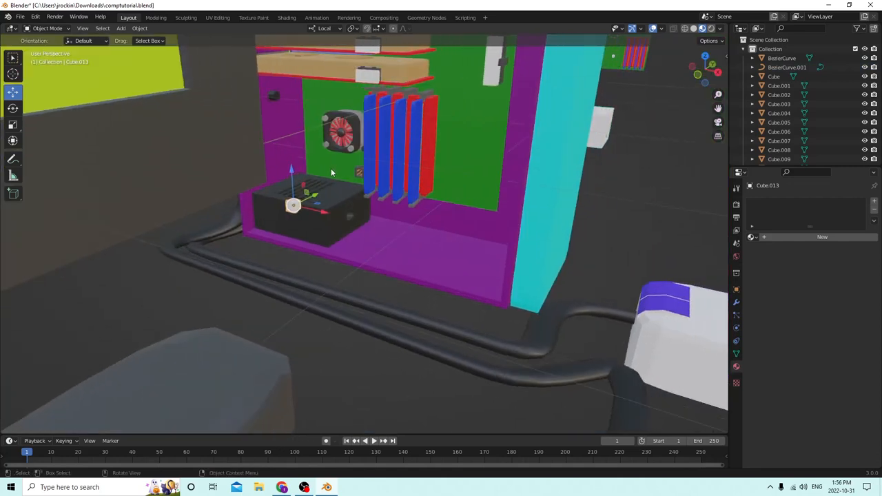
# Give the PSU connector cube a yellow base colour.
pyautogui.press('Tab')
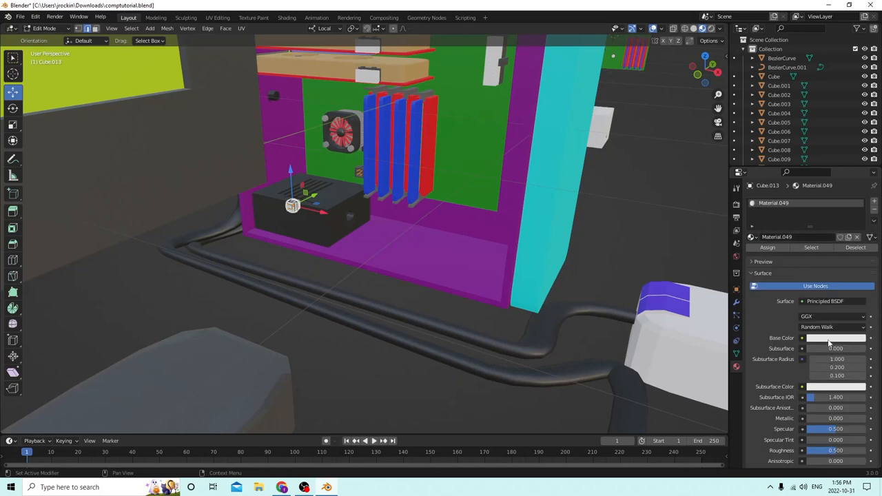
pyautogui.click(841, 337)
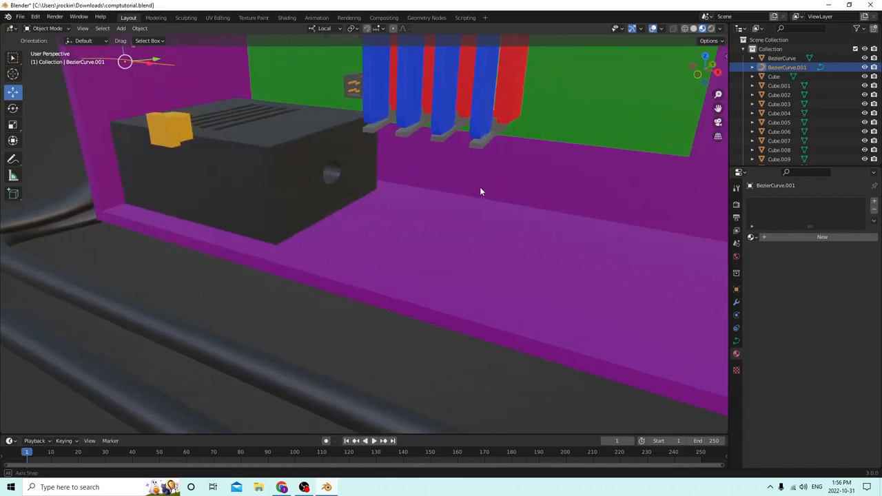
# Orbit around the PSU and slide the curve's end into the yellow connector.
pyautogui.moveTo(482, 191); pyautogui.dragTo(572, 179)
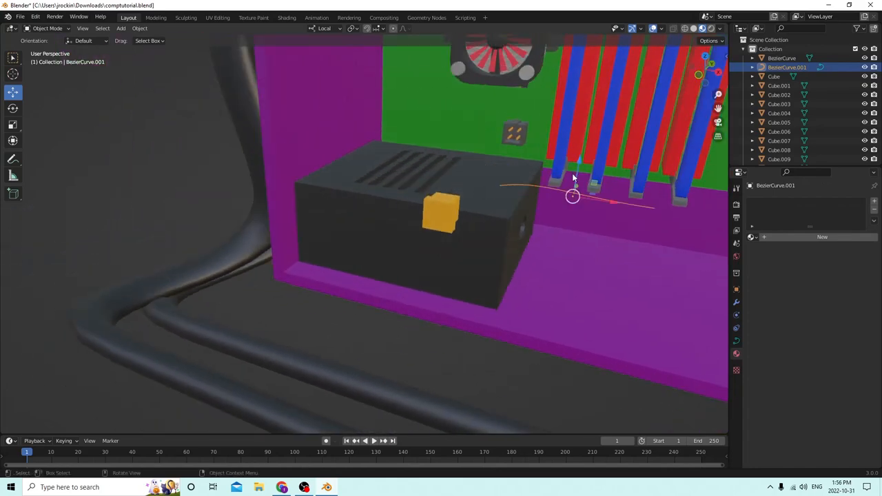
pyautogui.moveTo(572, 196); pyautogui.dragTo(564, 247)
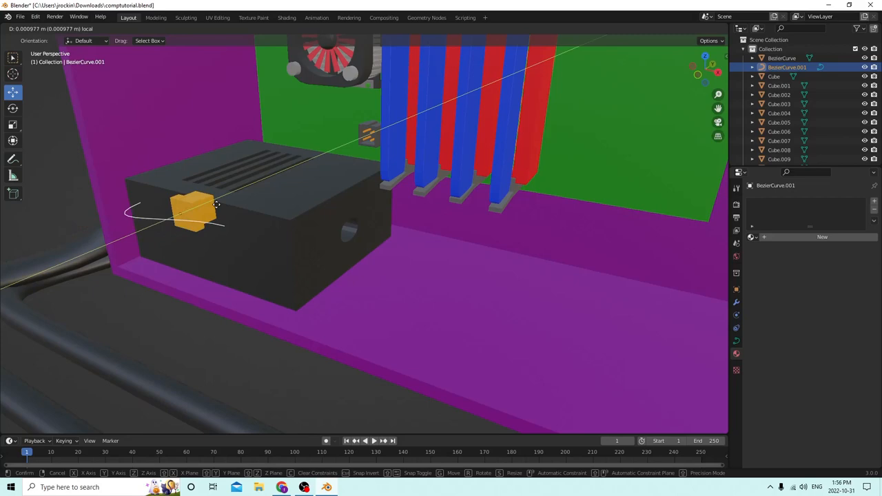
pyautogui.moveTo(216, 205); pyautogui.dragTo(260, 225)
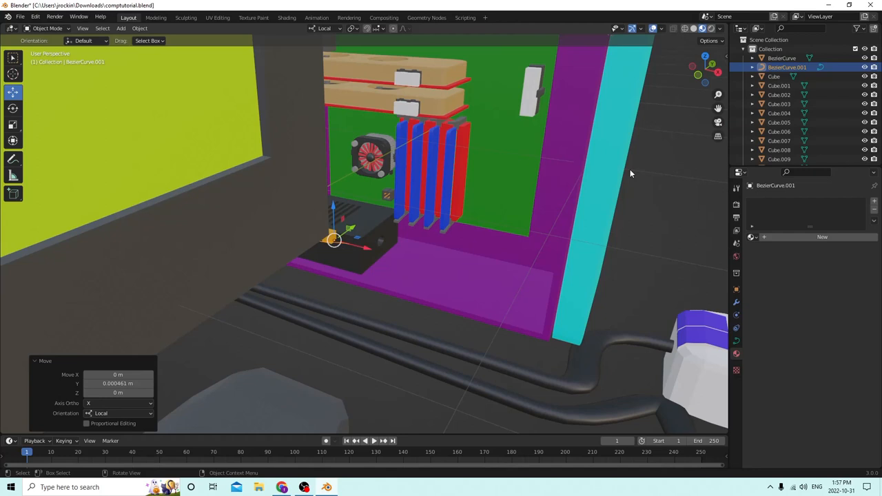
pyautogui.moveTo(634, 174)
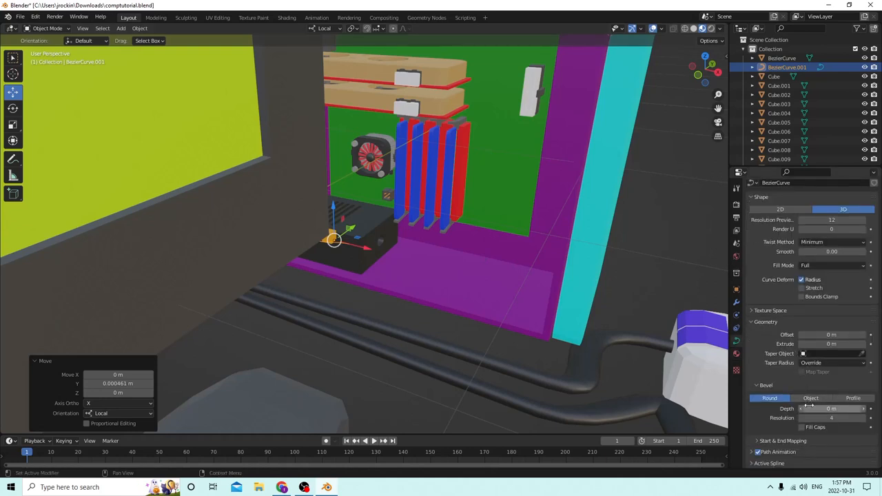
# Set the curve's bevel depth to 0.001 m and scale it to 0.519.
pyautogui.click(834, 409)
pyautogui.write('.001')
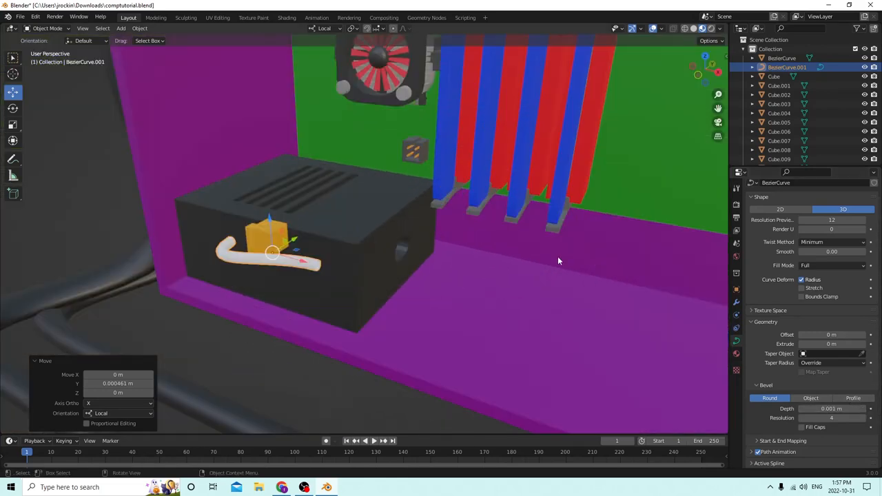
pyautogui.press('s')
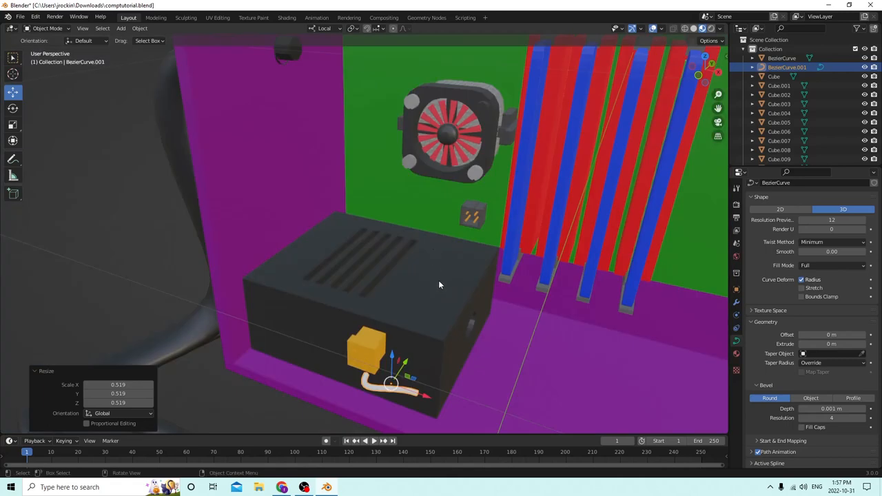
pyautogui.moveTo(422, 397)
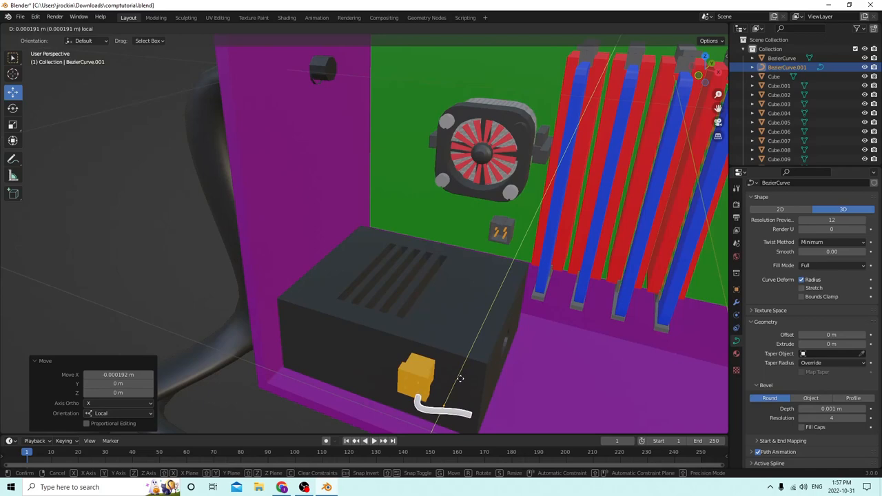
# Slide the thin wire along X into the yellow connector.
pyautogui.moveTo(459, 379); pyautogui.dragTo(471, 414)
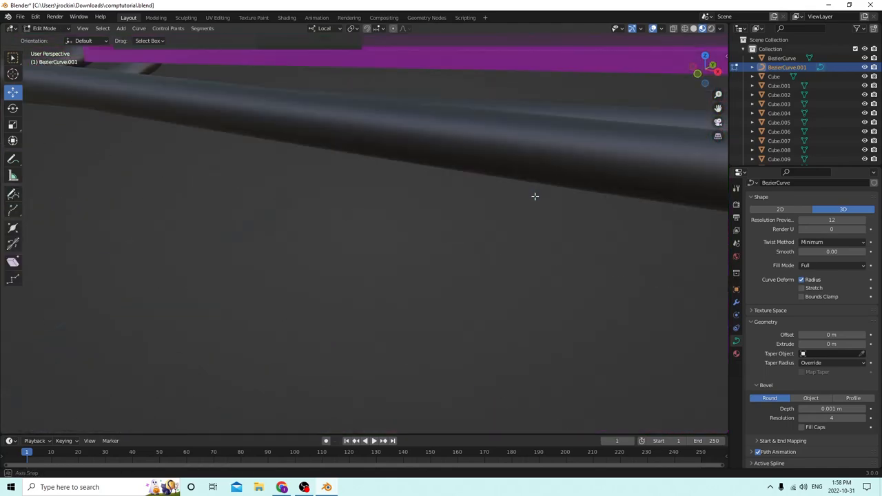
pyautogui.moveTo(534, 197); pyautogui.dragTo(524, 193)
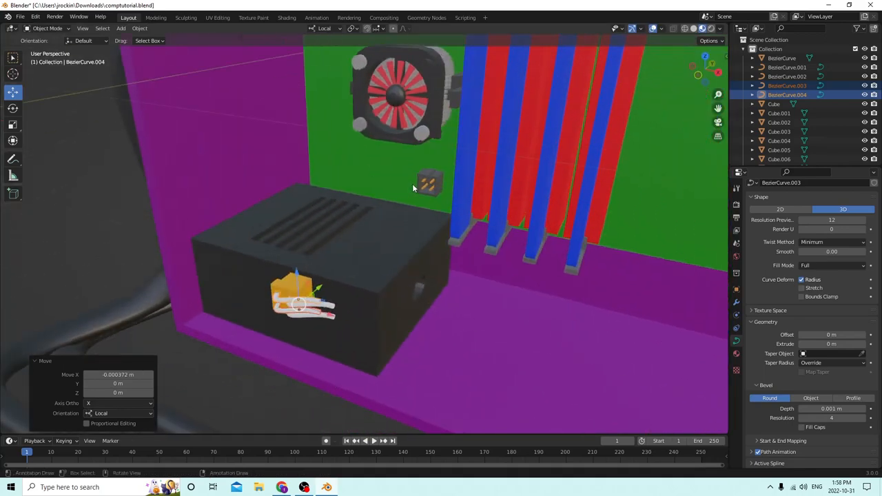
# Enter Edit Mode on the selected duplicate wires to reshape them.
pyautogui.press('Tab')
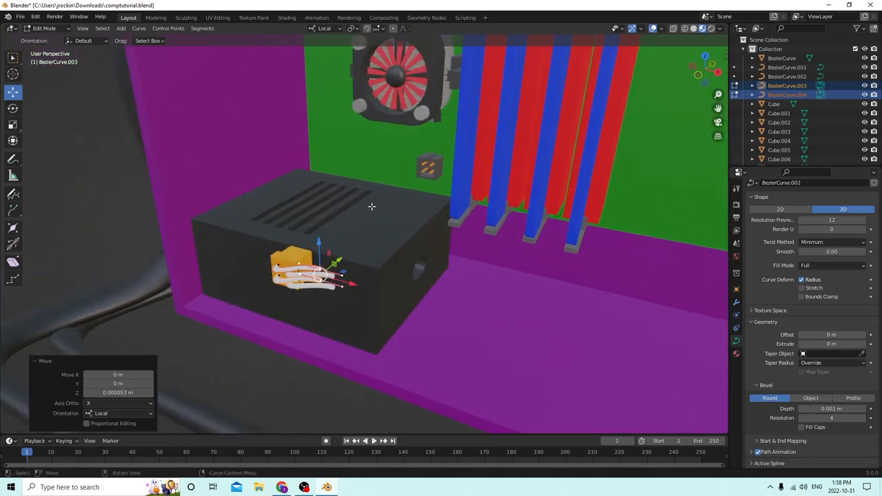
# Push each thin wire's end points into the yellow connector, one wire at a time.
pyautogui.moveTo(372, 206); pyautogui.dragTo(407, 146)
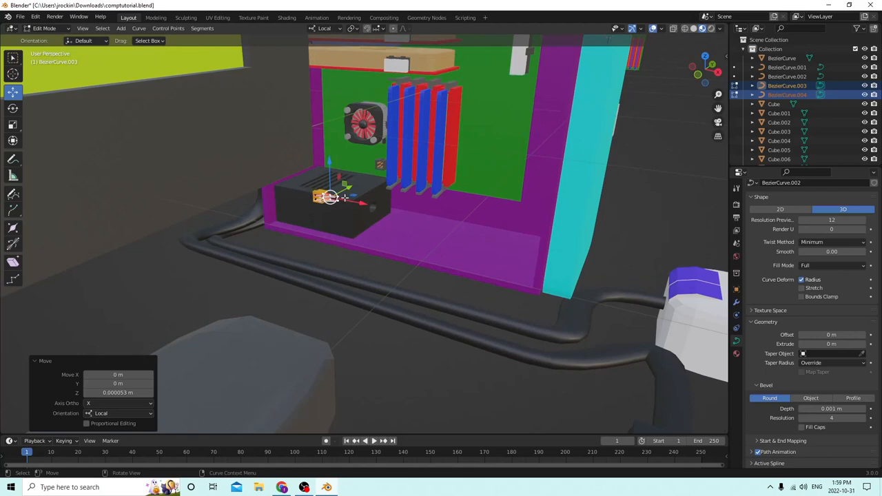
pyautogui.moveTo(421, 162)
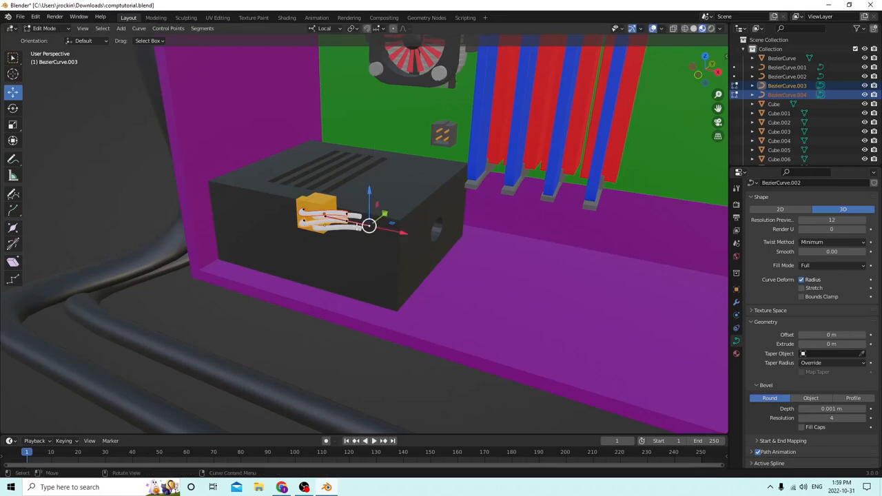
pyautogui.press('Tab')
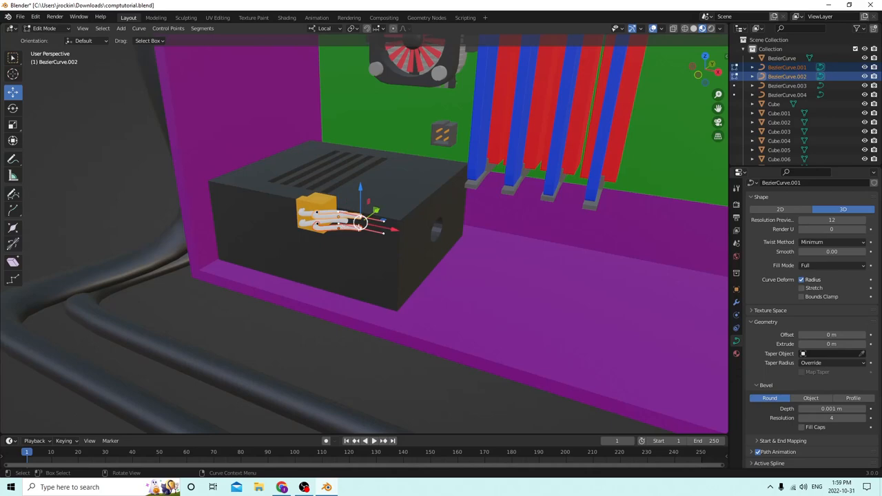
pyautogui.moveTo(362, 221); pyautogui.dragTo(360, 224)
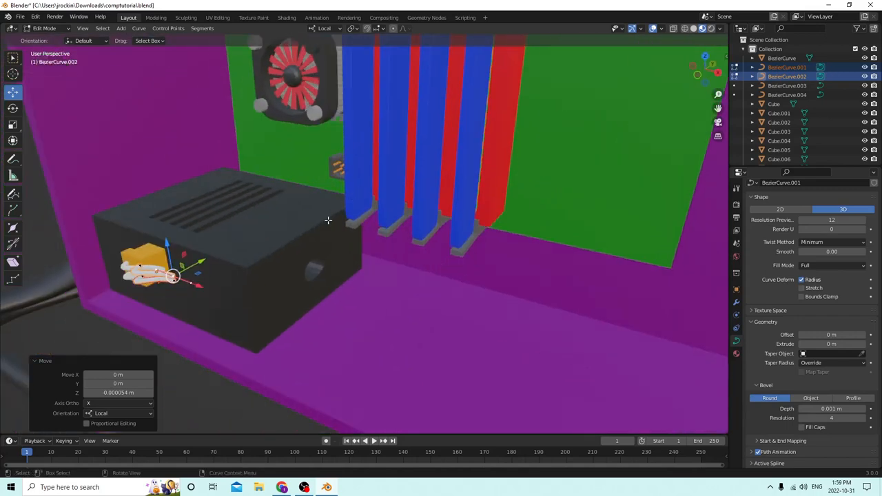
pyautogui.press('Tab')
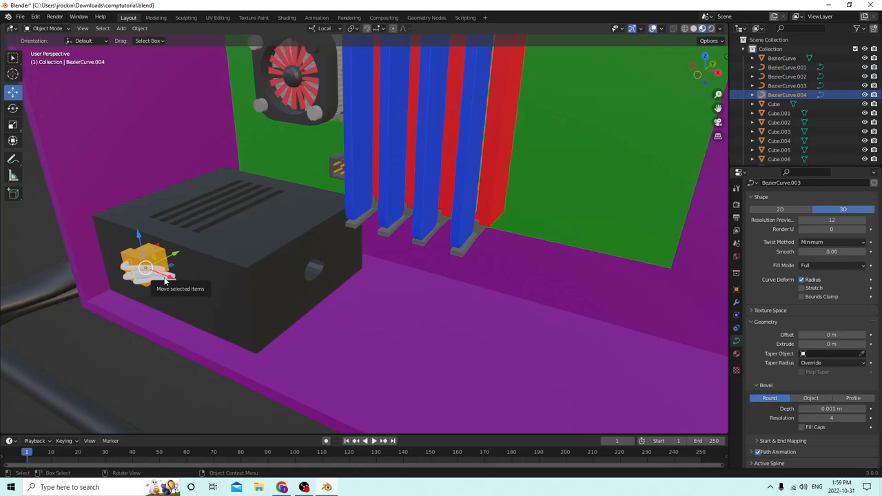
pyautogui.press('Tab')
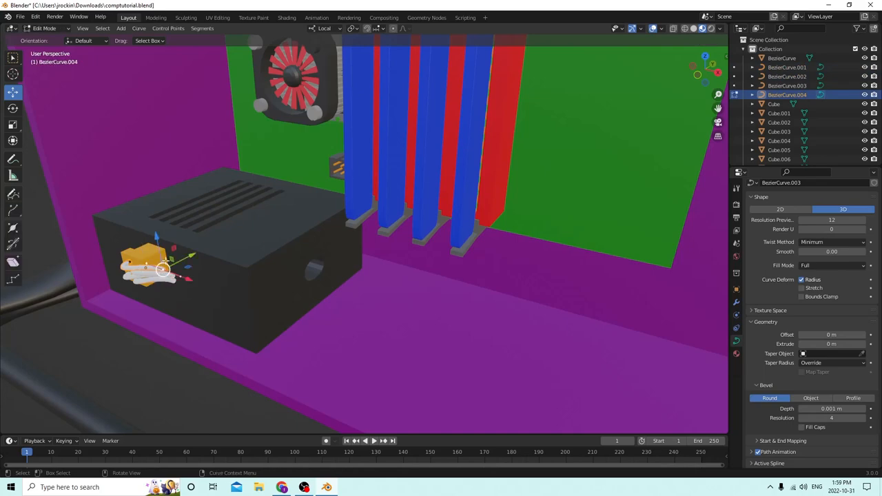
pyautogui.press('g')
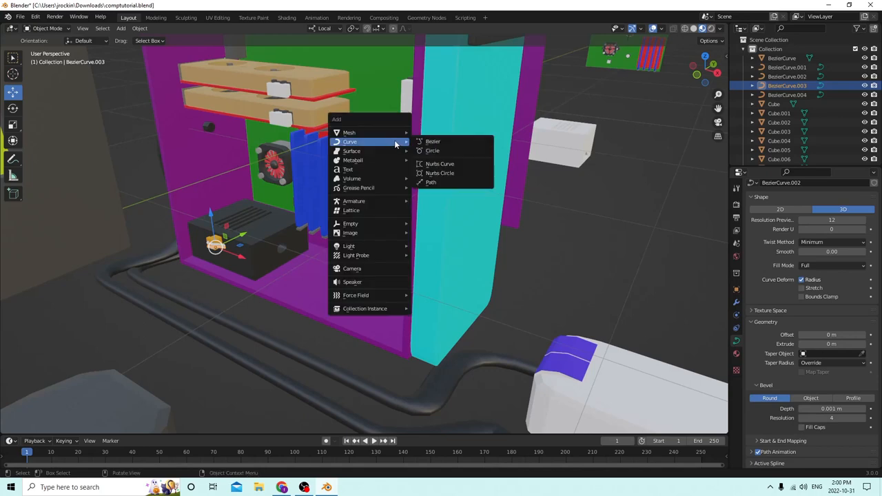
pyautogui.moveTo(434, 142)
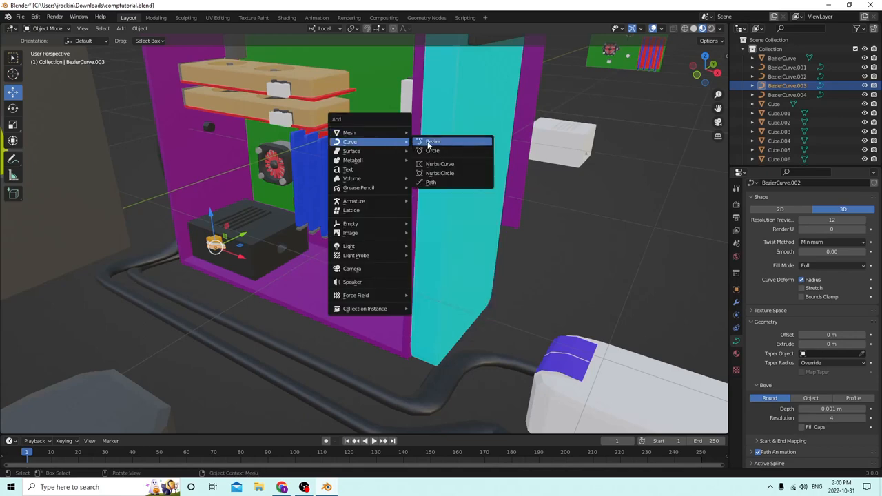
# Add another Bezier curve and scale it to 0.356.
pyautogui.click(433, 141)
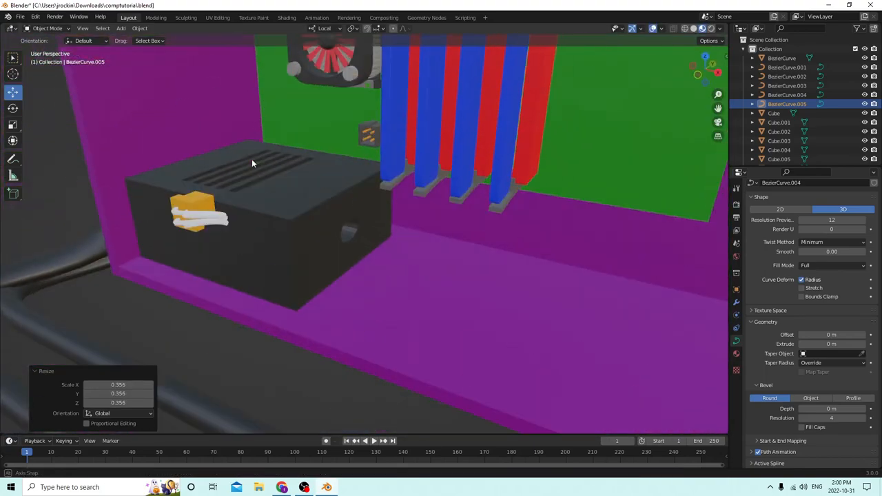
# Move the new curve in front of the yellow connector, aligning its points with the wires.
pyautogui.moveTo(253, 163); pyautogui.dragTo(317, 147)
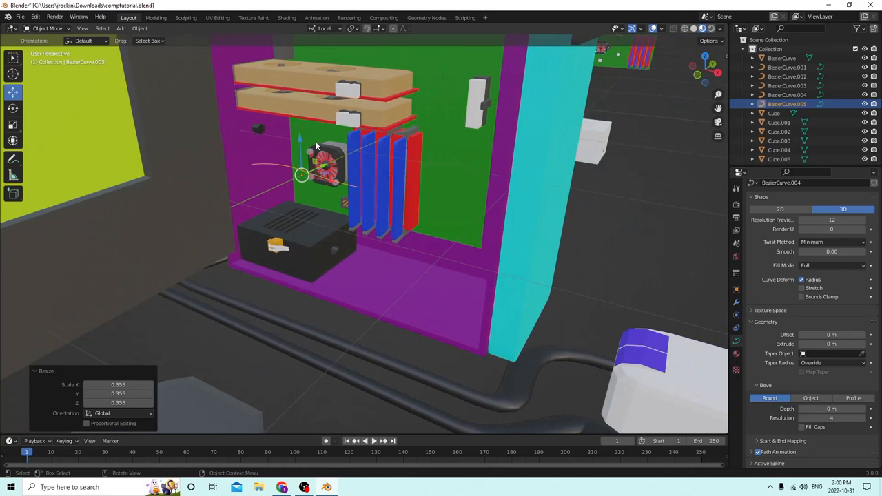
pyautogui.moveTo(302, 174); pyautogui.dragTo(307, 269)
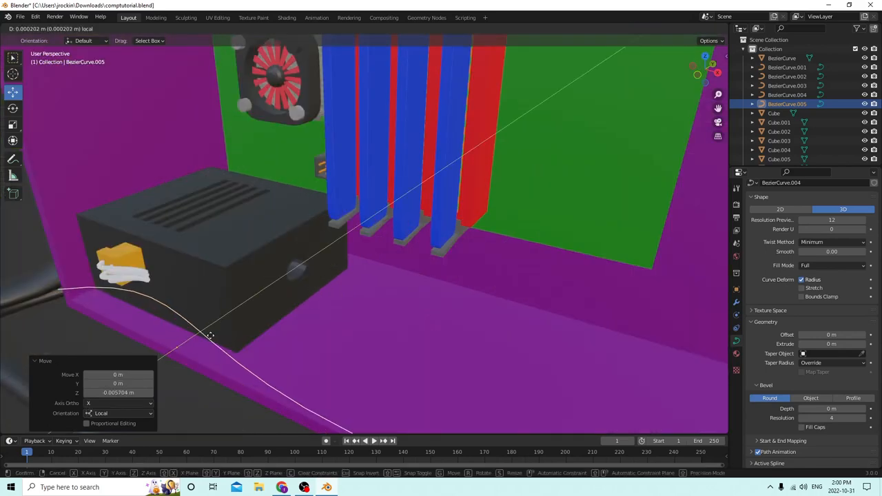
pyautogui.moveTo(210, 336); pyautogui.dragTo(283, 345)
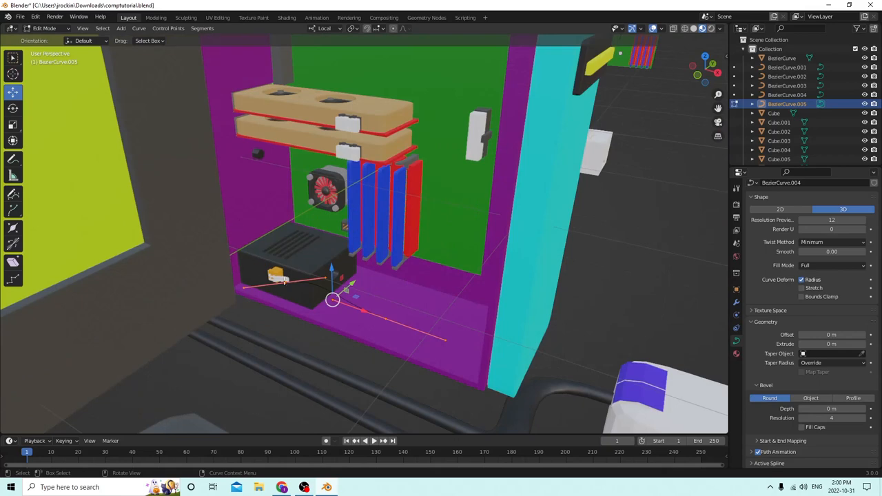
pyautogui.moveTo(333, 299); pyautogui.dragTo(325, 278)
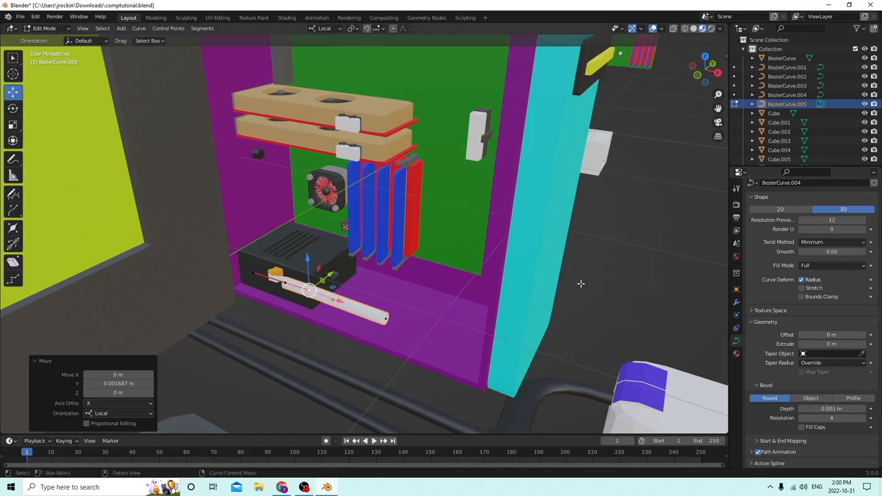
pyautogui.moveTo(581, 284); pyautogui.dragTo(516, 263)
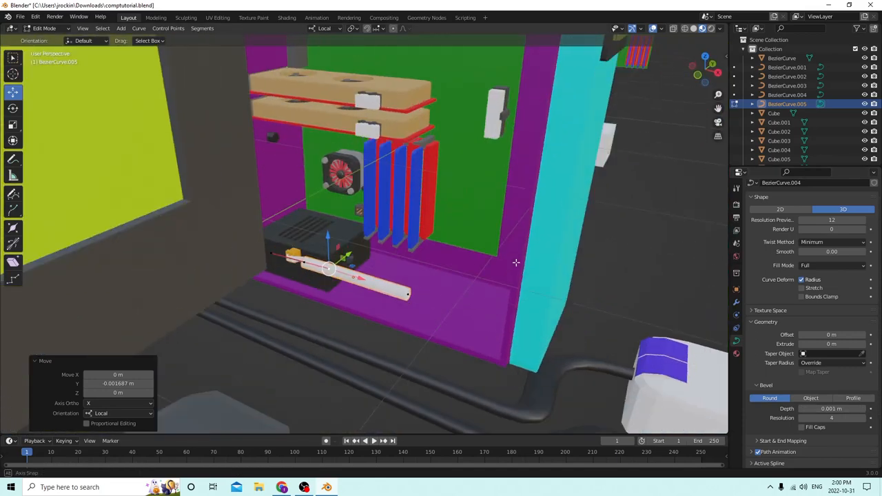
pyautogui.press('s')
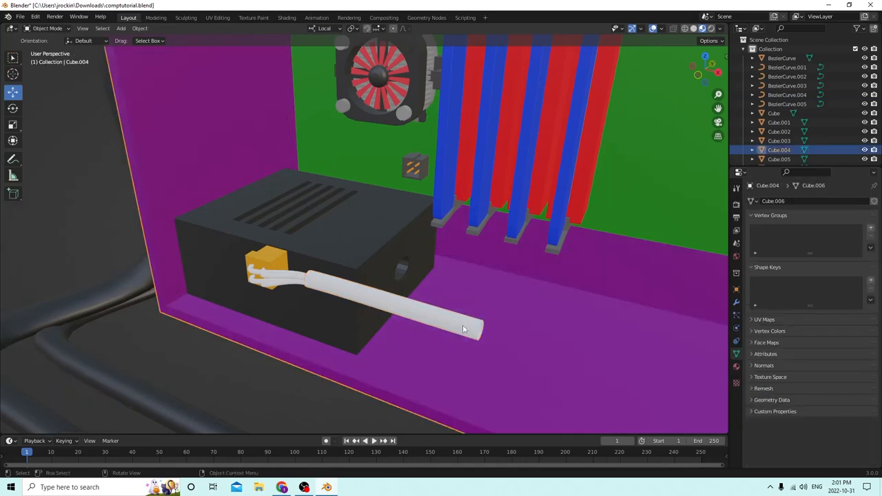
# Drag the cable's end point outward, then down toward the case floor in Edit Mode.
pyautogui.press('Tab')
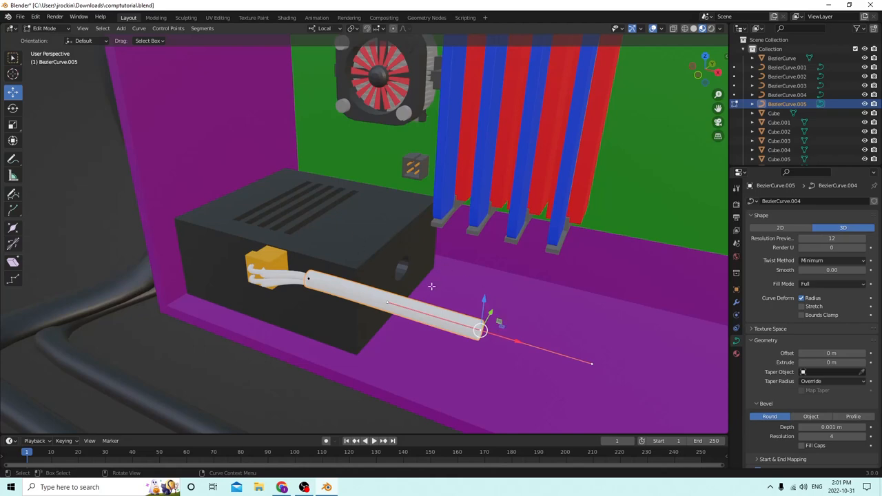
pyautogui.moveTo(432, 286); pyautogui.dragTo(463, 280)
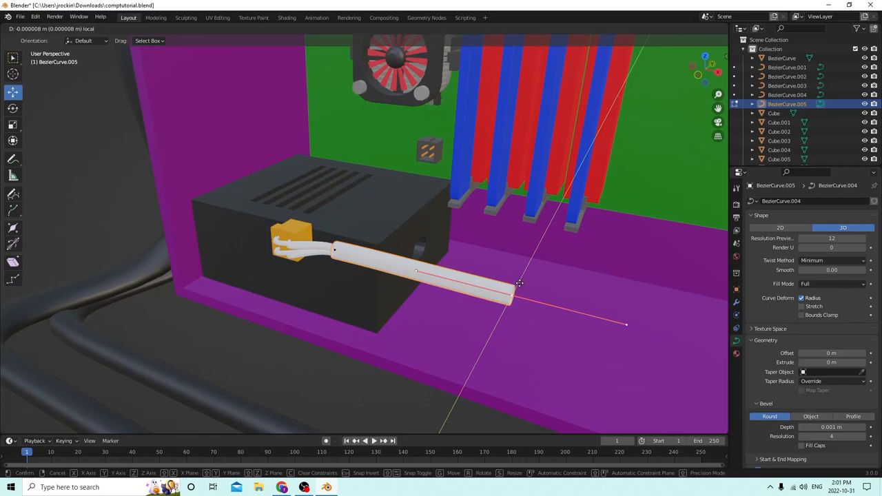
pyautogui.moveTo(519, 282); pyautogui.dragTo(485, 298)
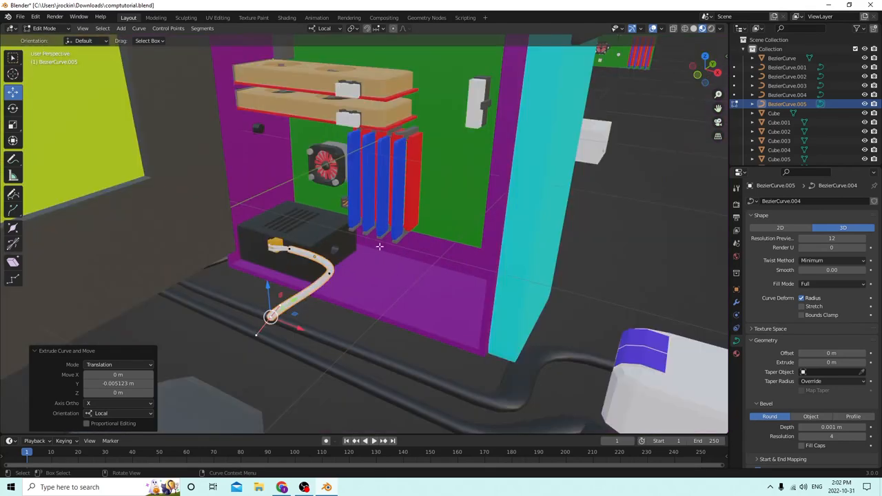
pyautogui.moveTo(379, 247); pyautogui.dragTo(282, 270)
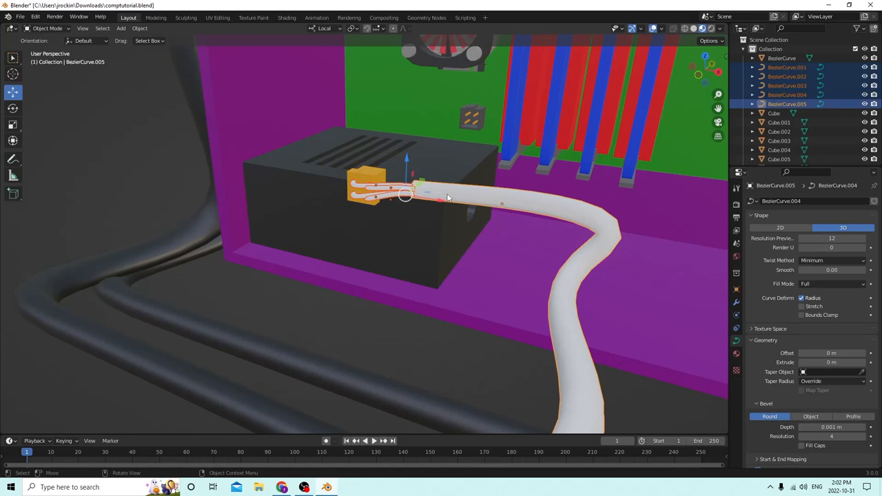
# Convert the selected thin wires and thick cable curves to mesh.
pyautogui.rightClick(449, 198)
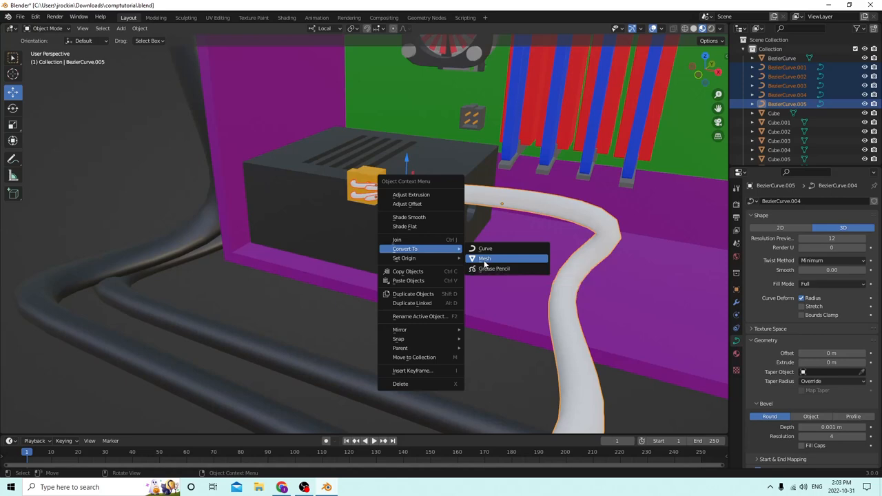
pyautogui.click(485, 259)
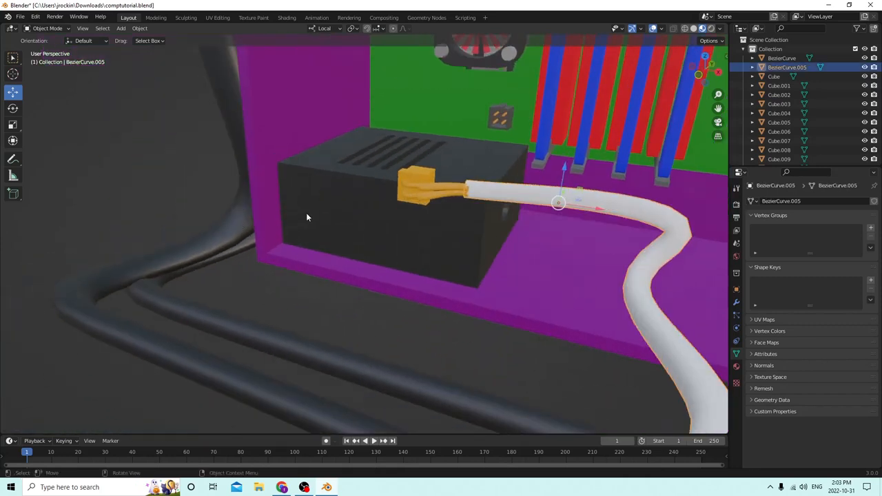
# Select the connector with its cable, test-move the pair, then undo from the Edit menu.
pyautogui.click(421, 190)
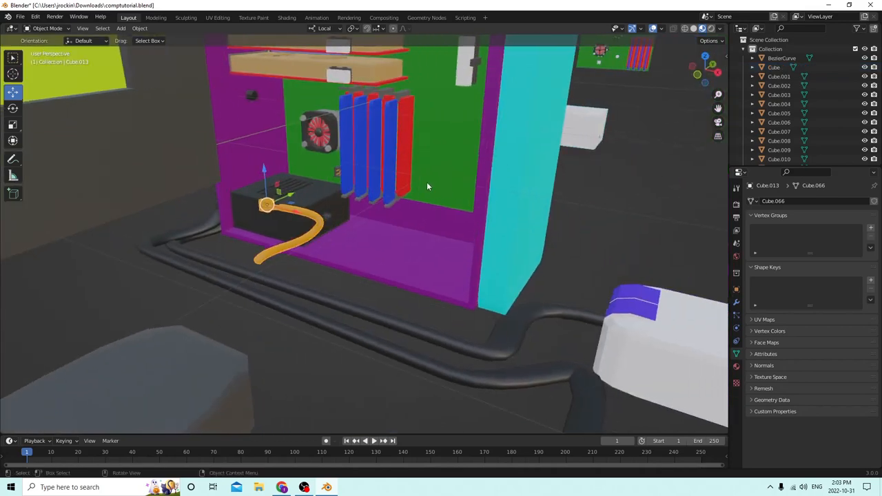
pyautogui.click(307, 238)
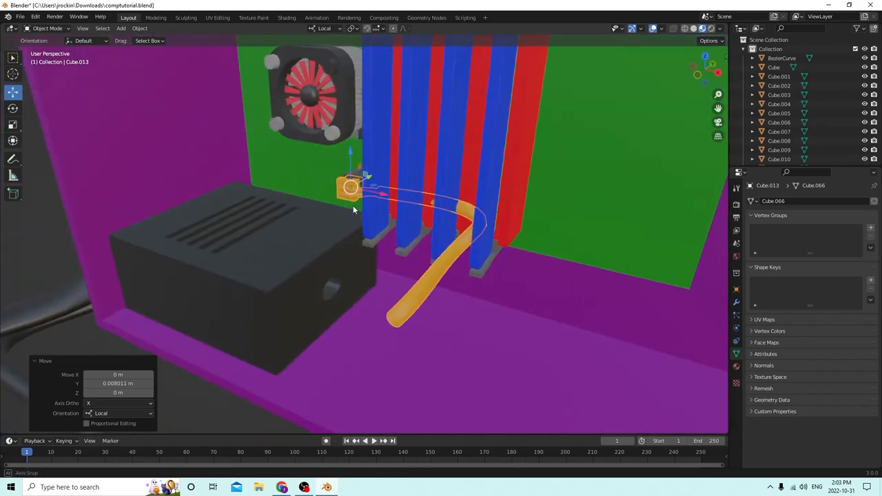
pyautogui.moveTo(353, 209); pyautogui.dragTo(572, 310)
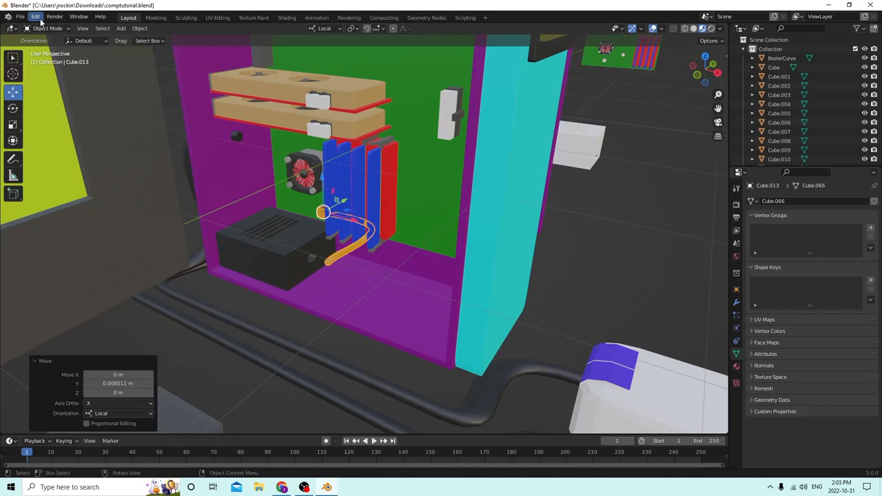
pyautogui.click(44, 18)
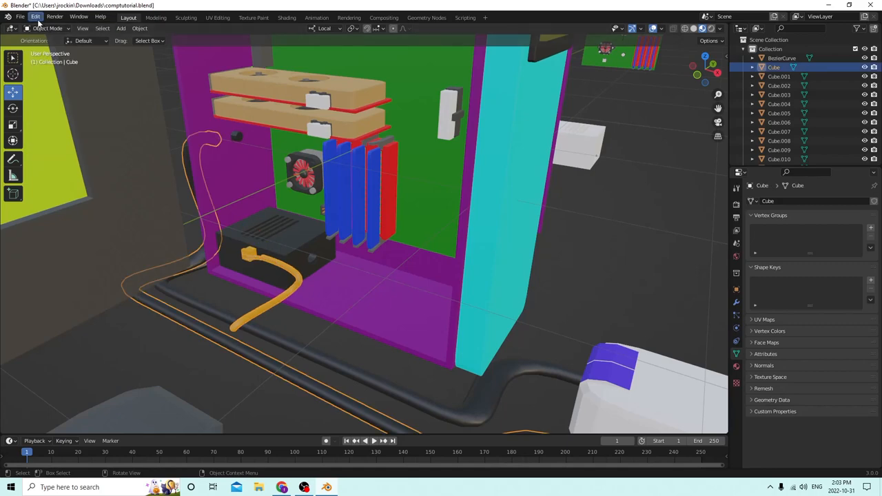
# Undo again so BezierCurve.005 is a separate cable at the connector.
pyautogui.click(43, 17)
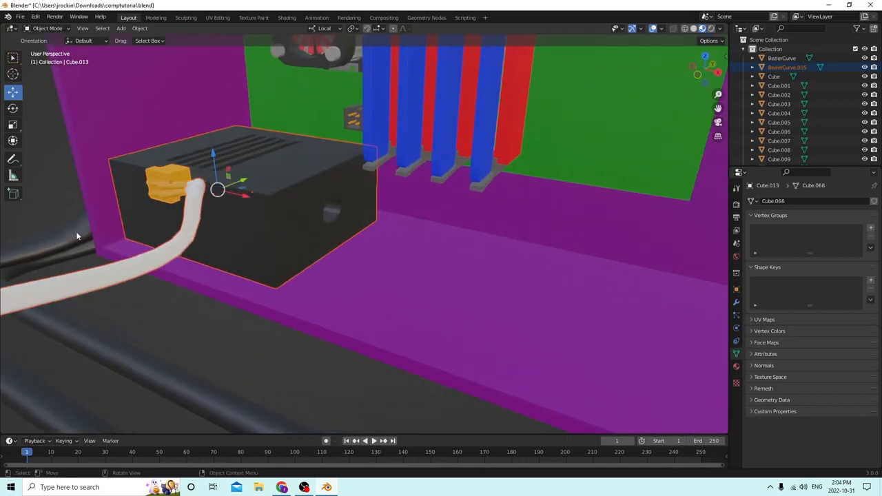
pyautogui.moveTo(77, 236); pyautogui.dragTo(244, 276)
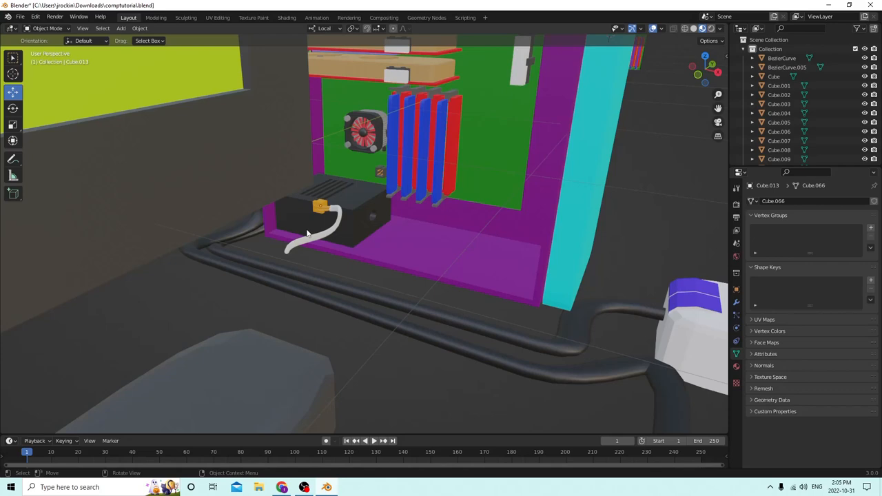
pyautogui.moveTo(509, 215)
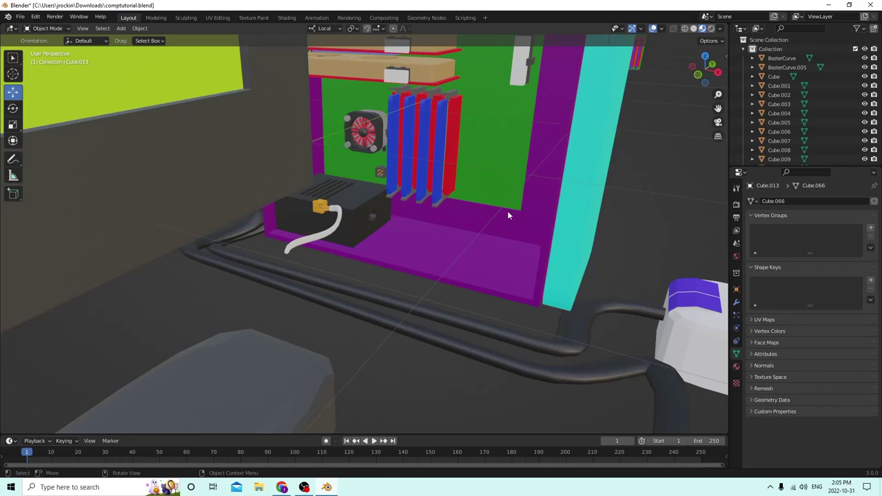